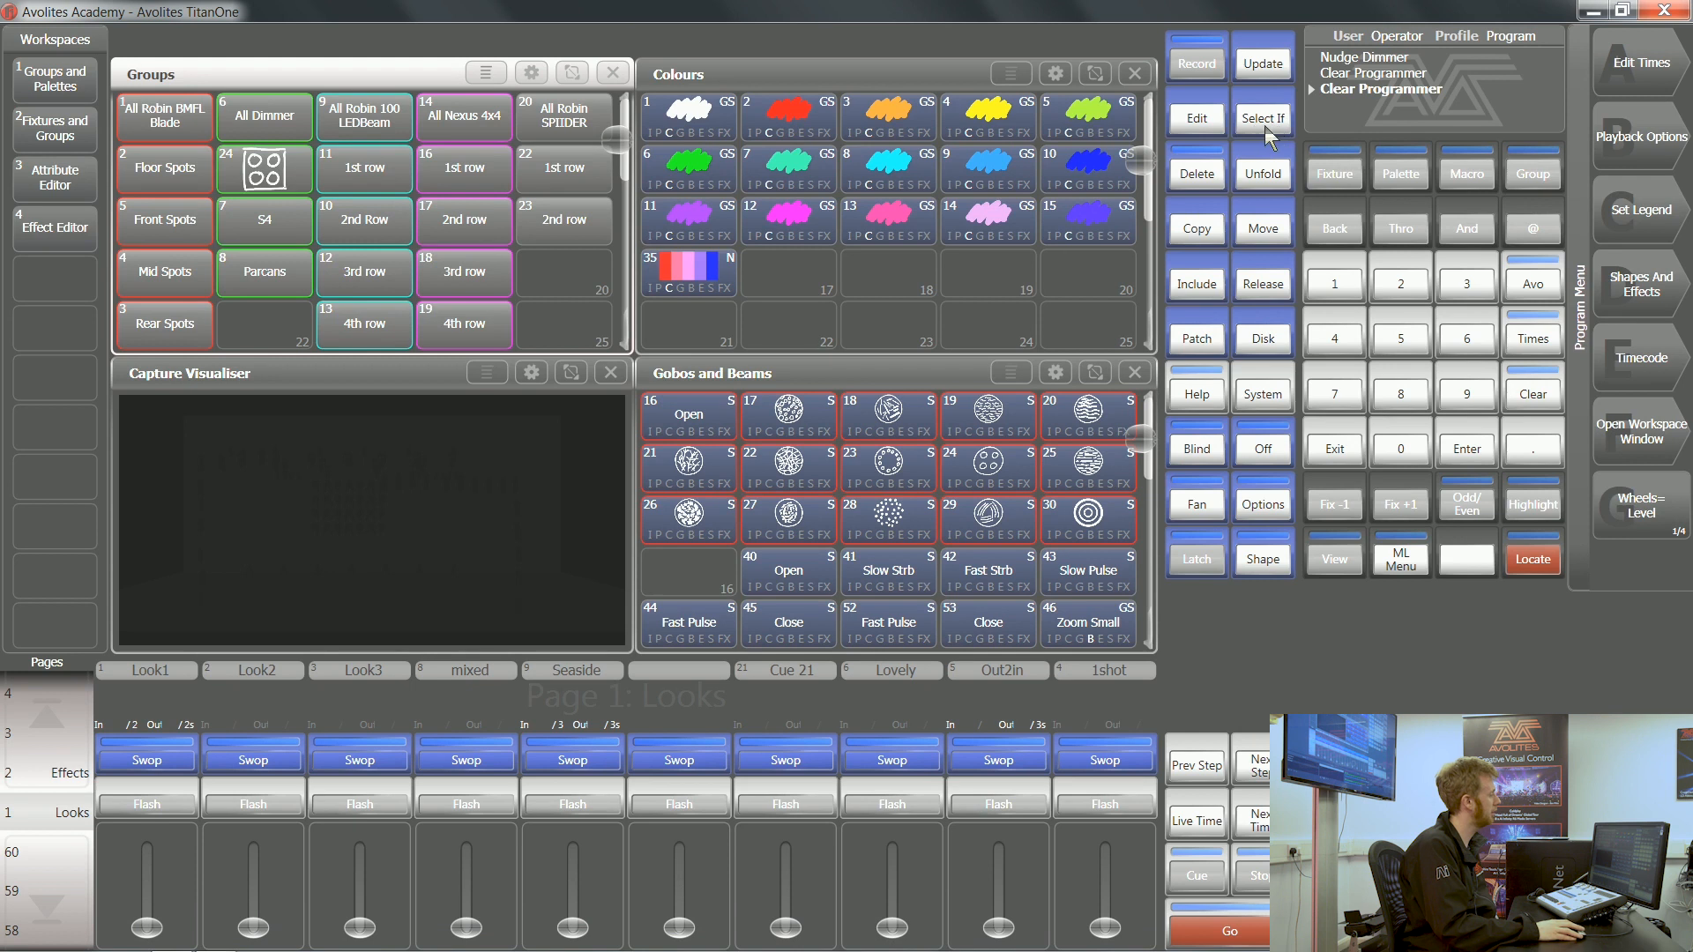
mouse_move(1264, 62)
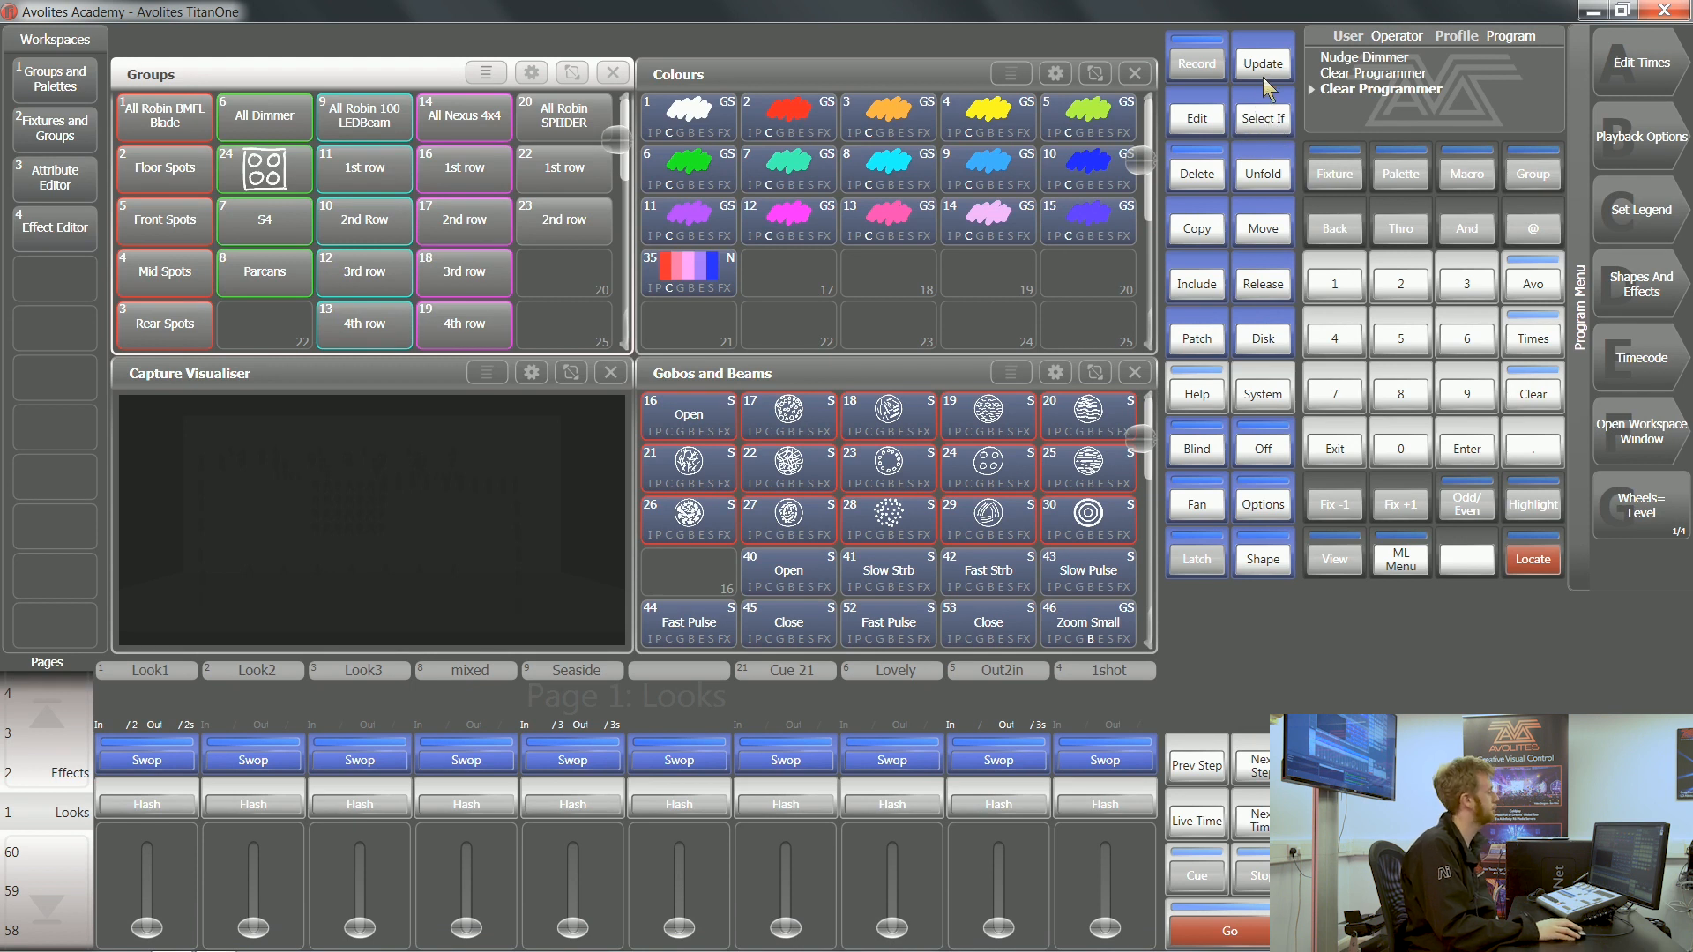
mouse_move(1280, 138)
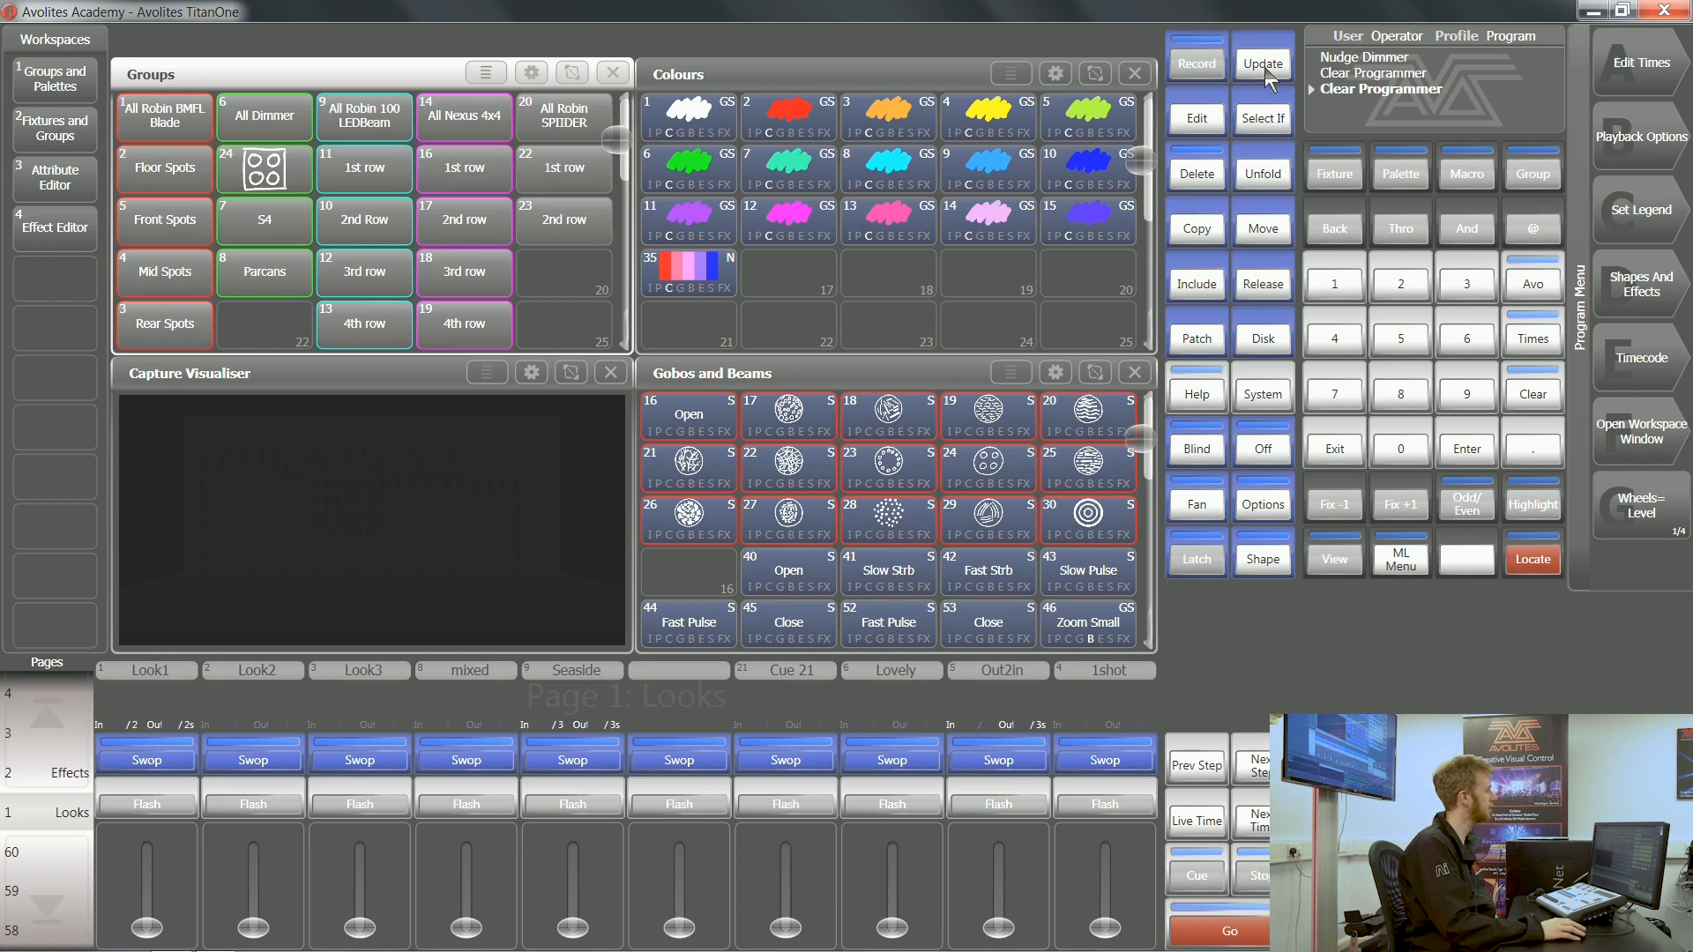
Step: Reopen Select If to show the intensity-range selection syntax options
left_click(1261, 118)
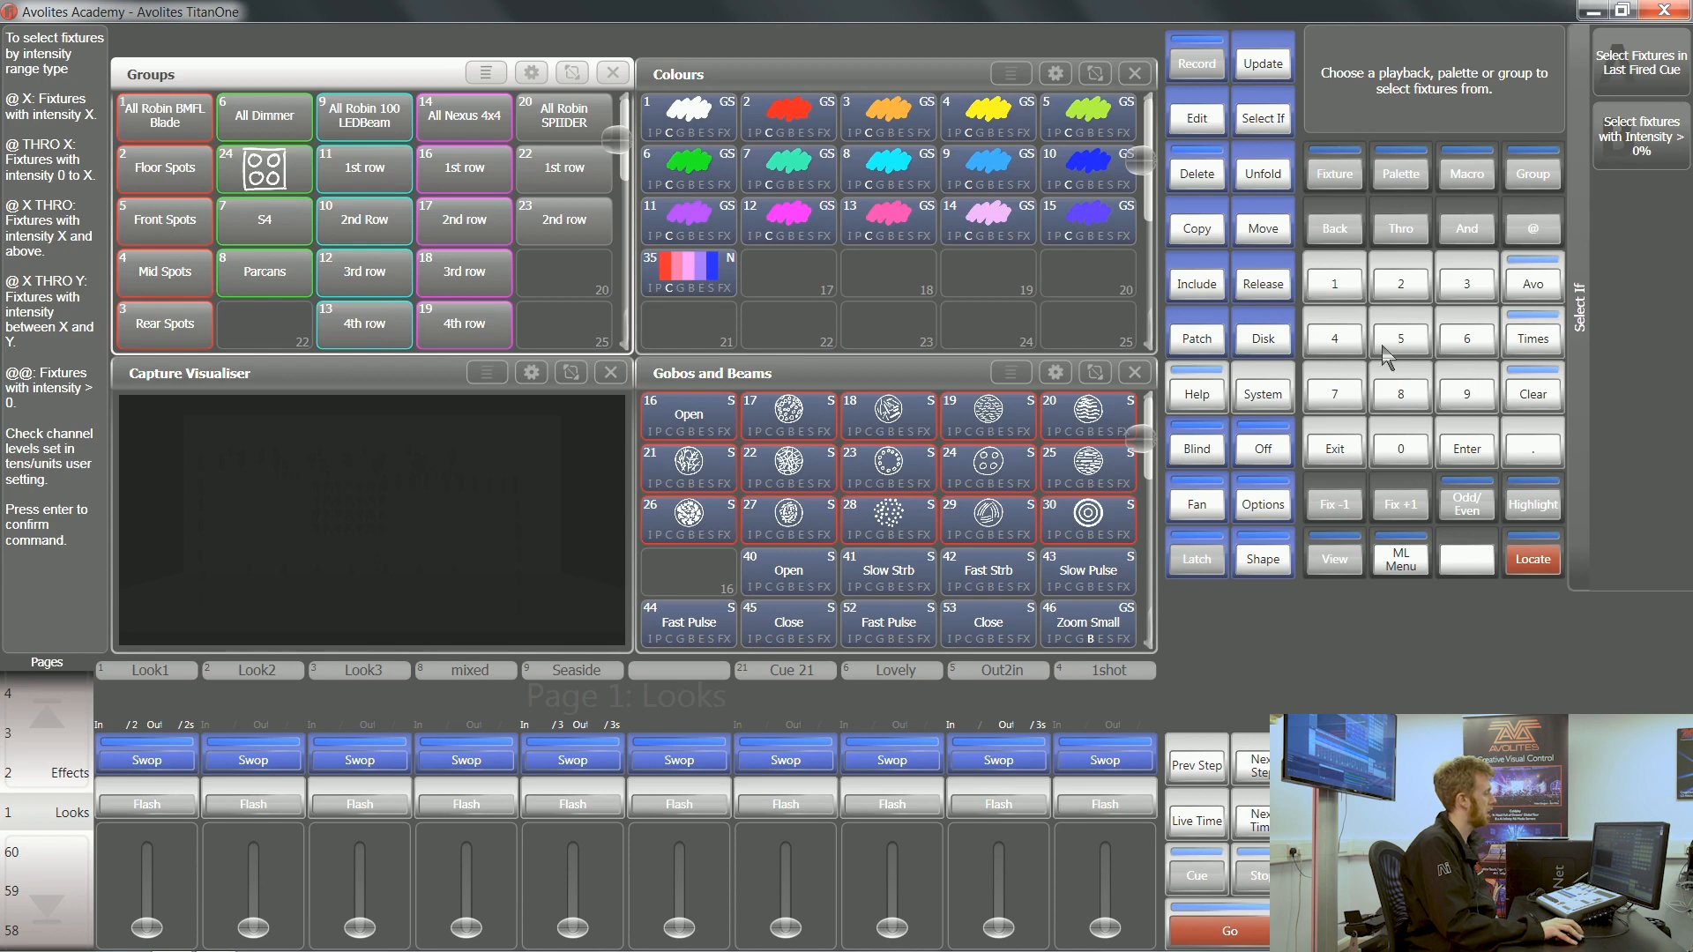
mouse_move(1409, 426)
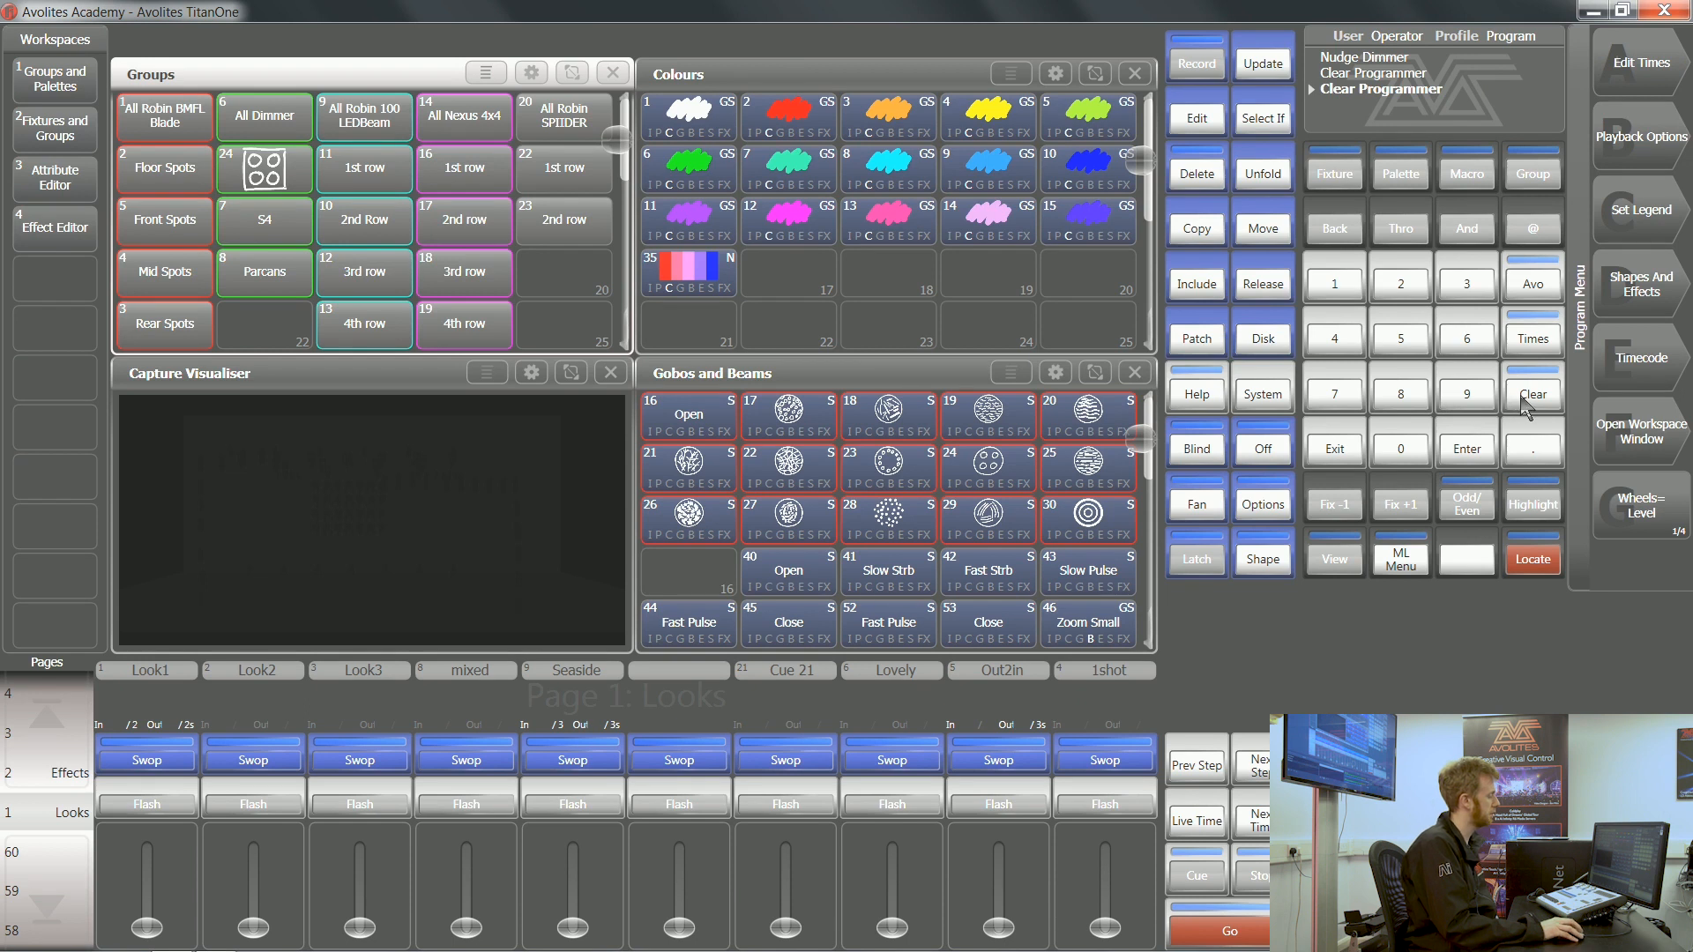
left_click(1262, 119)
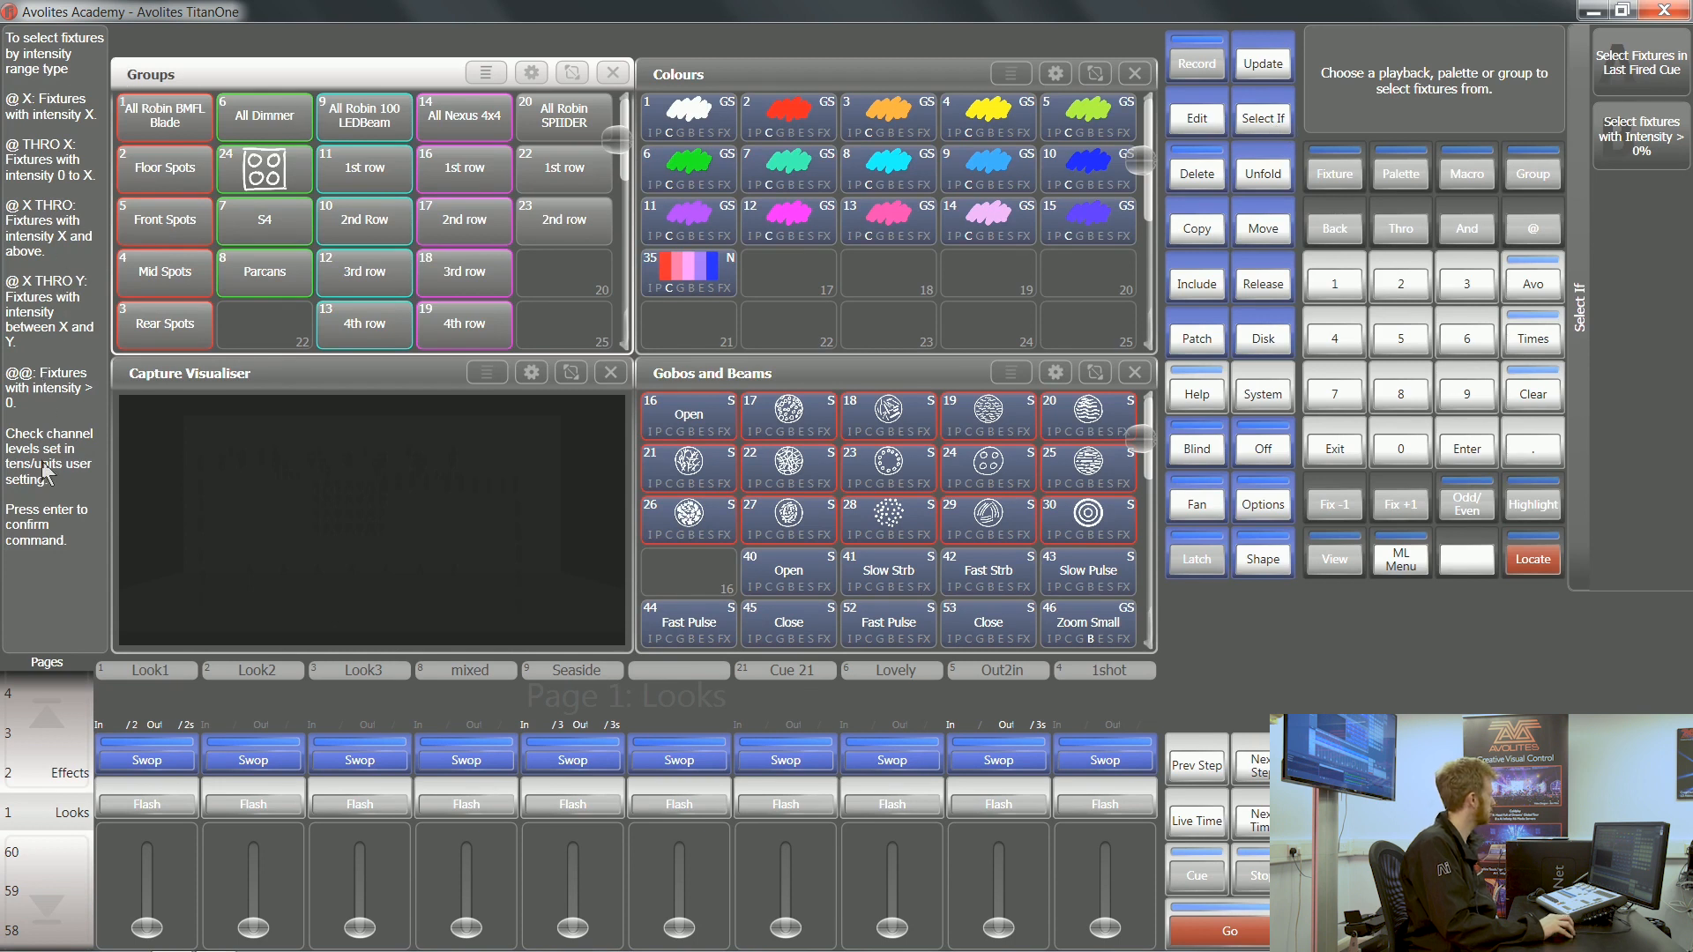
mouse_move(76, 235)
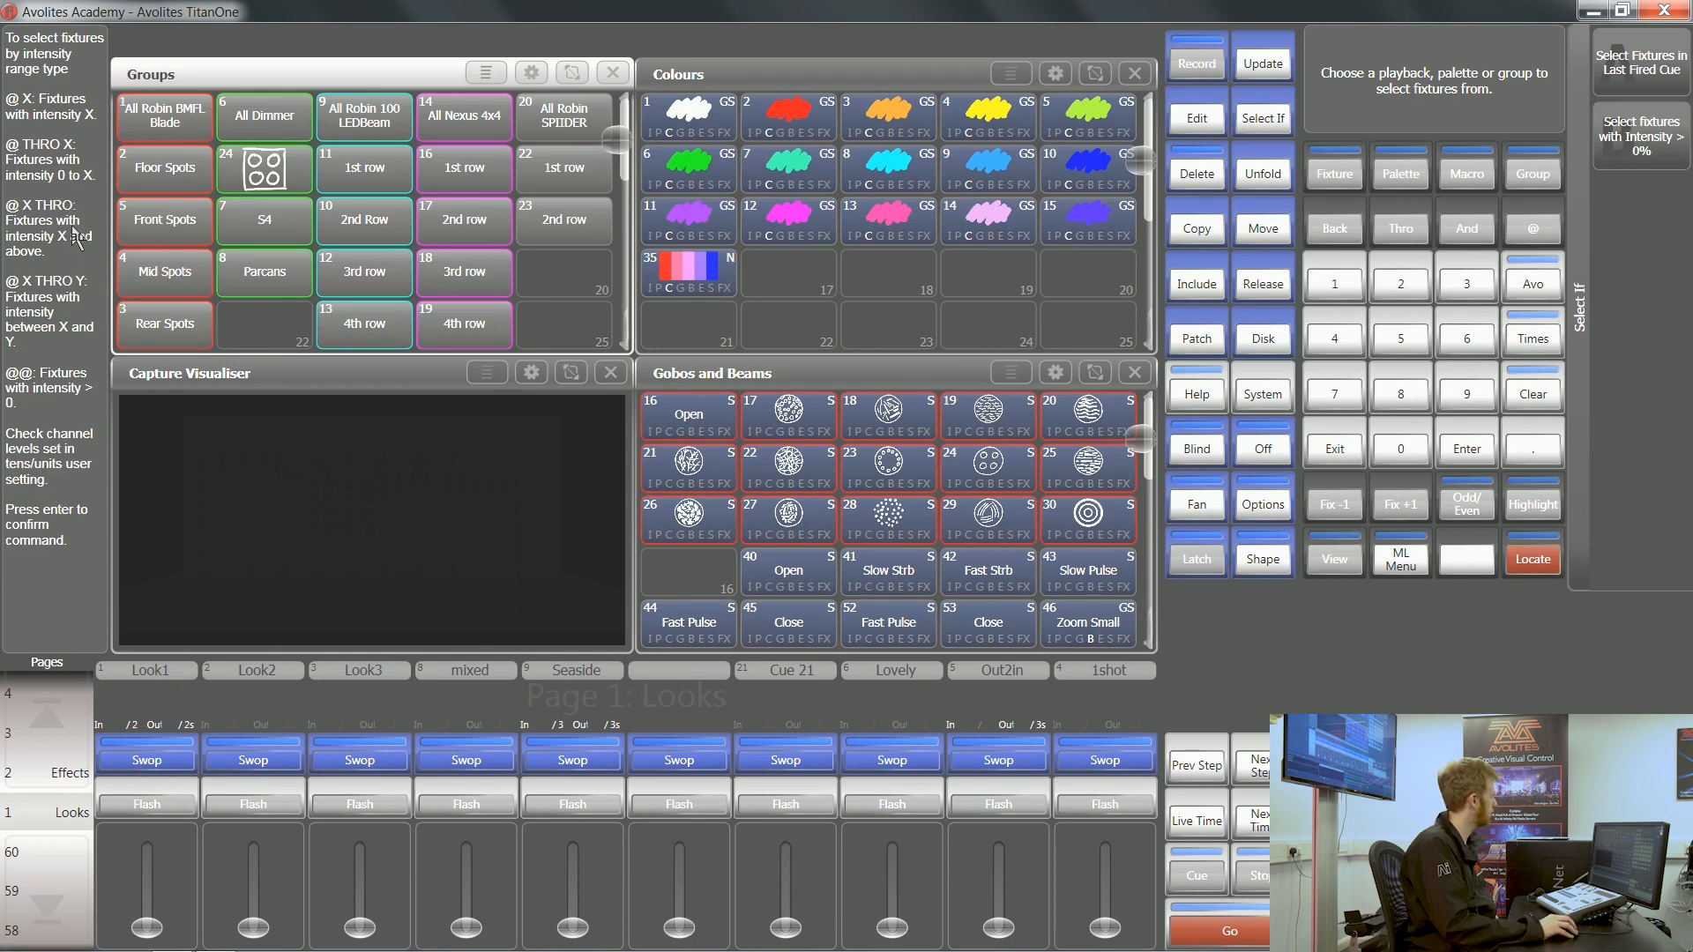
mouse_move(76, 432)
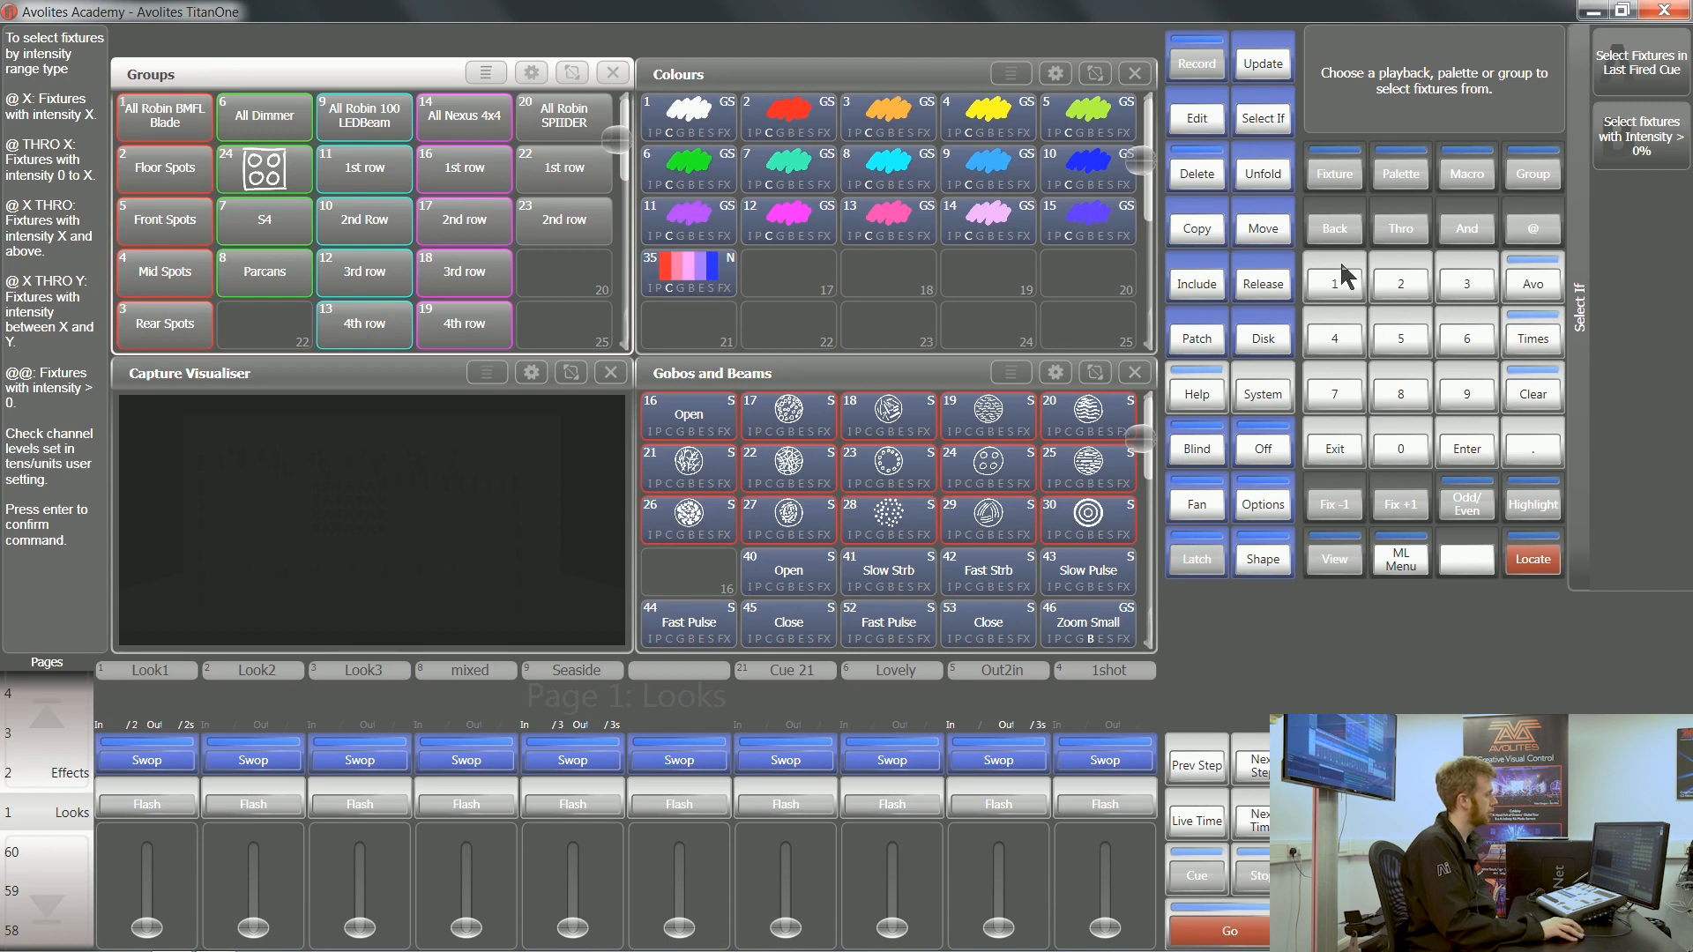
Step: Raise the Look1 playback to full so the visualiser shows lit beams
left_click(1466, 449)
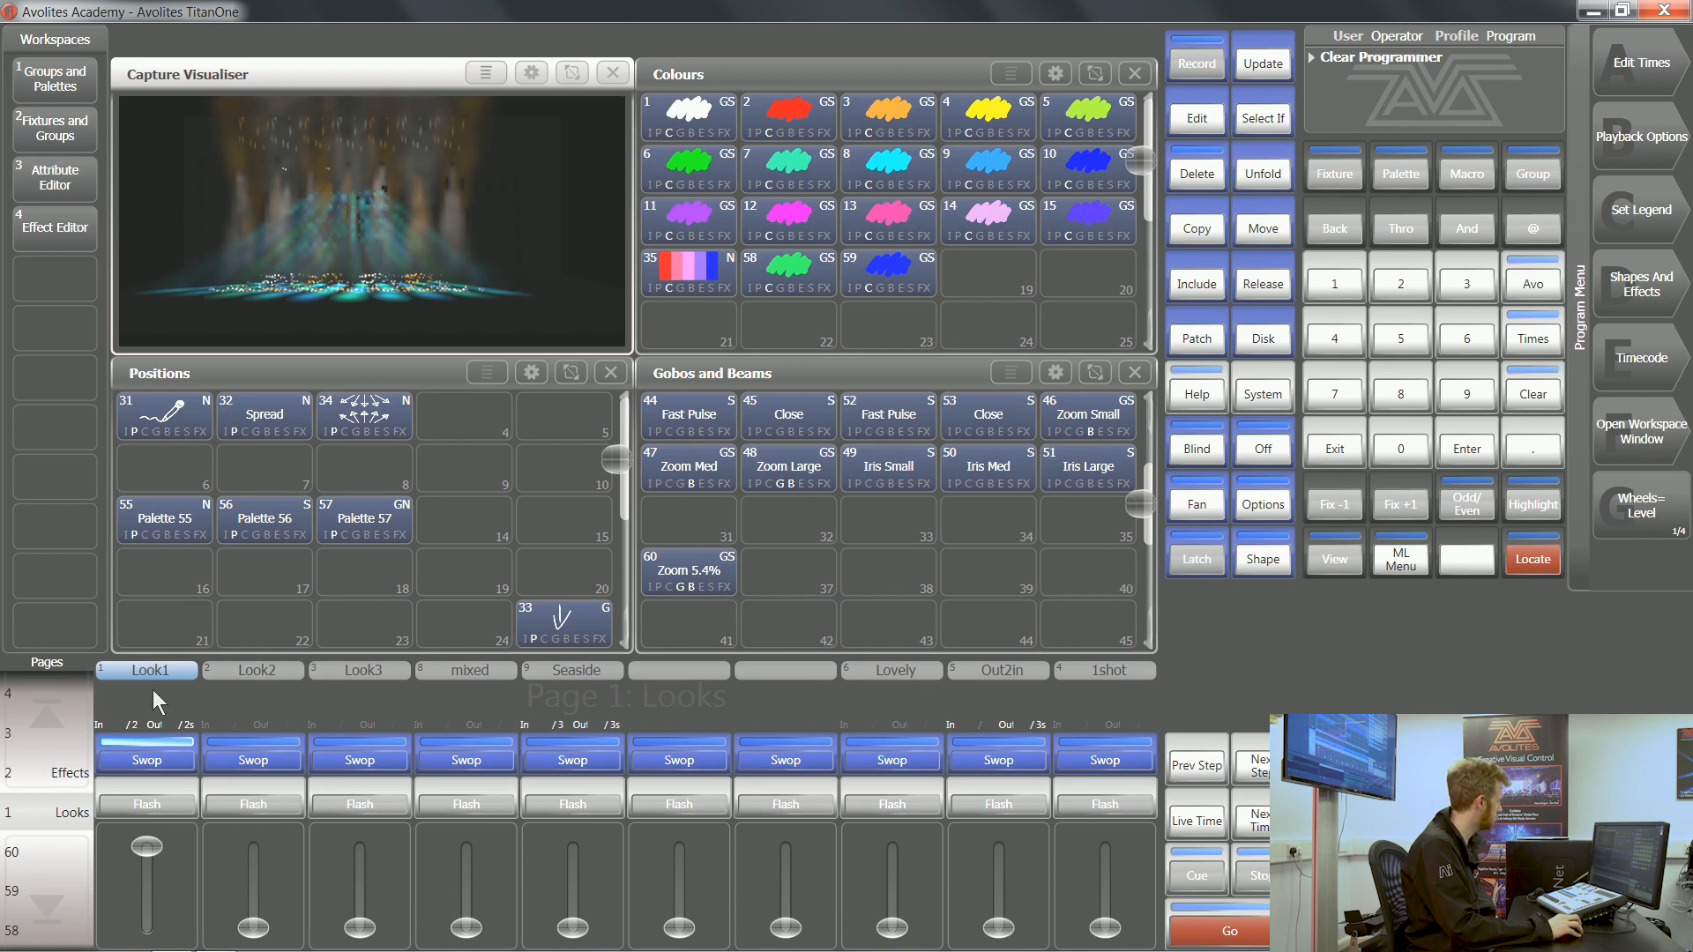
mouse_move(1074, 395)
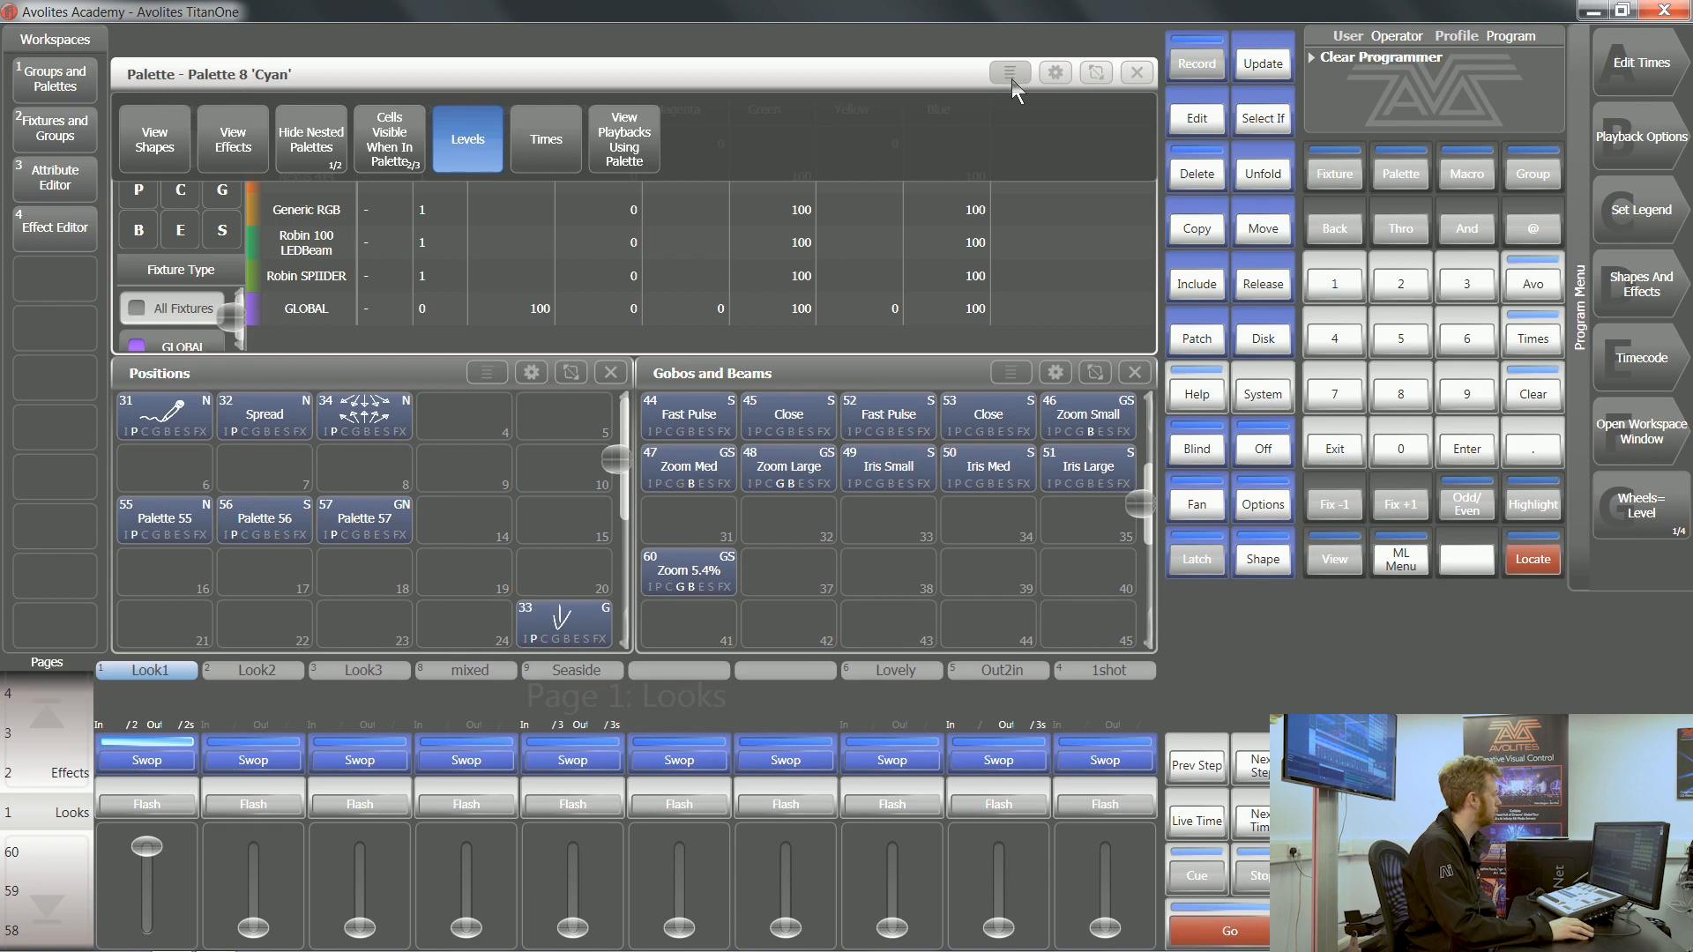
mouse_move(1017, 91)
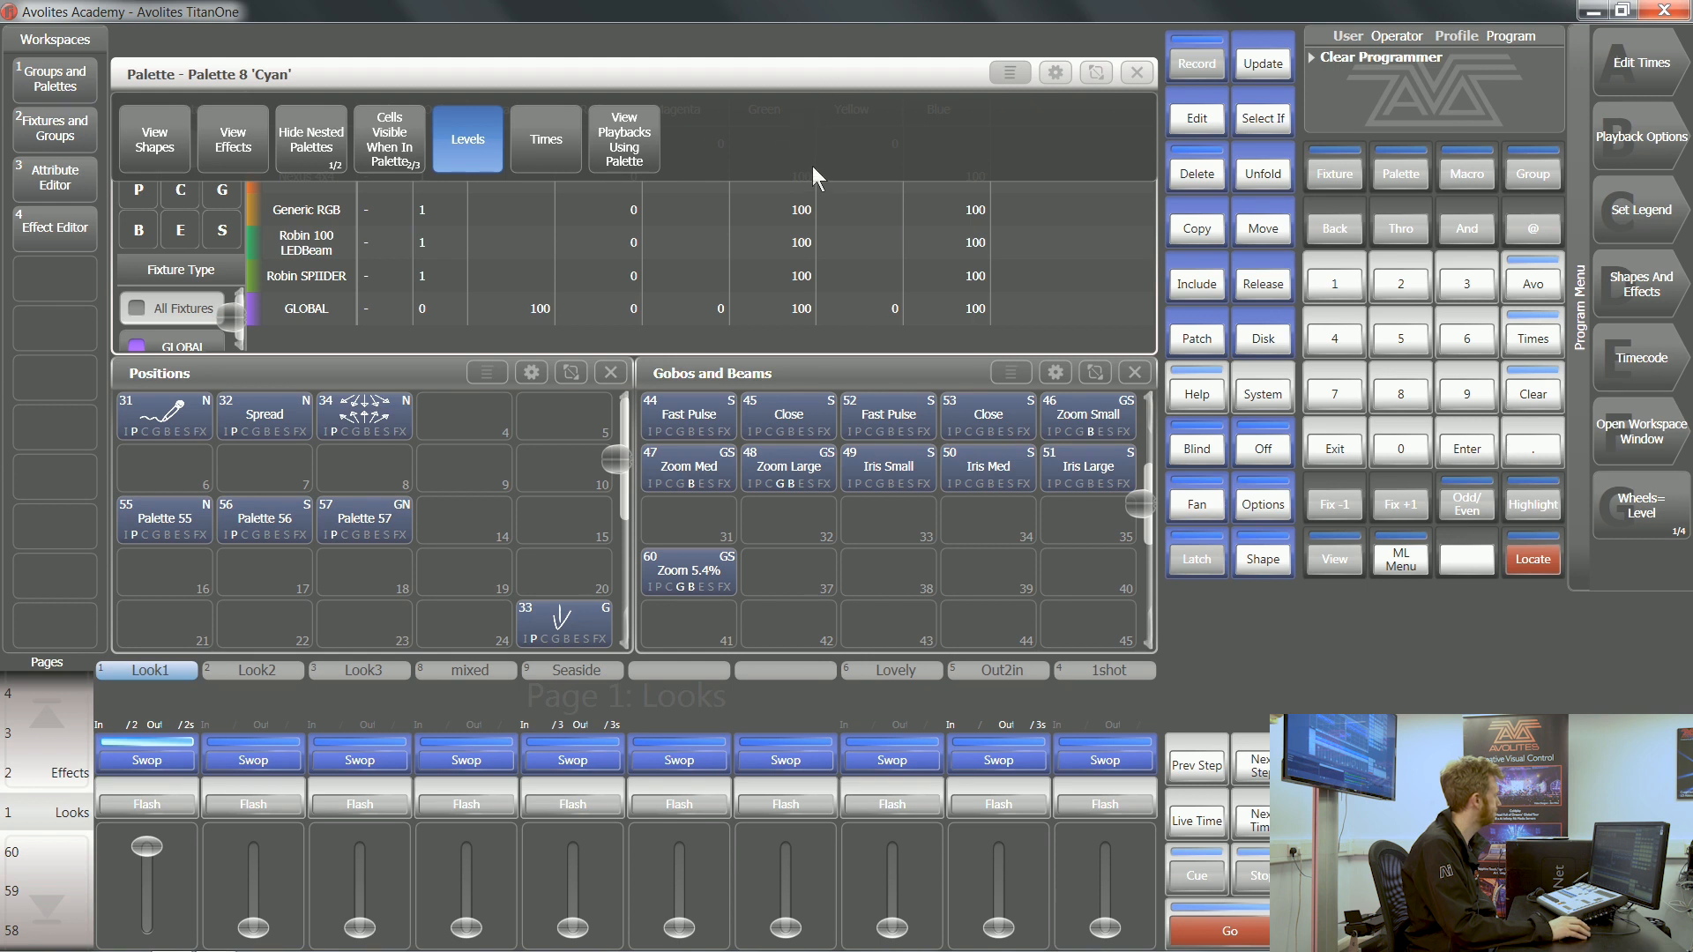
mouse_move(639, 132)
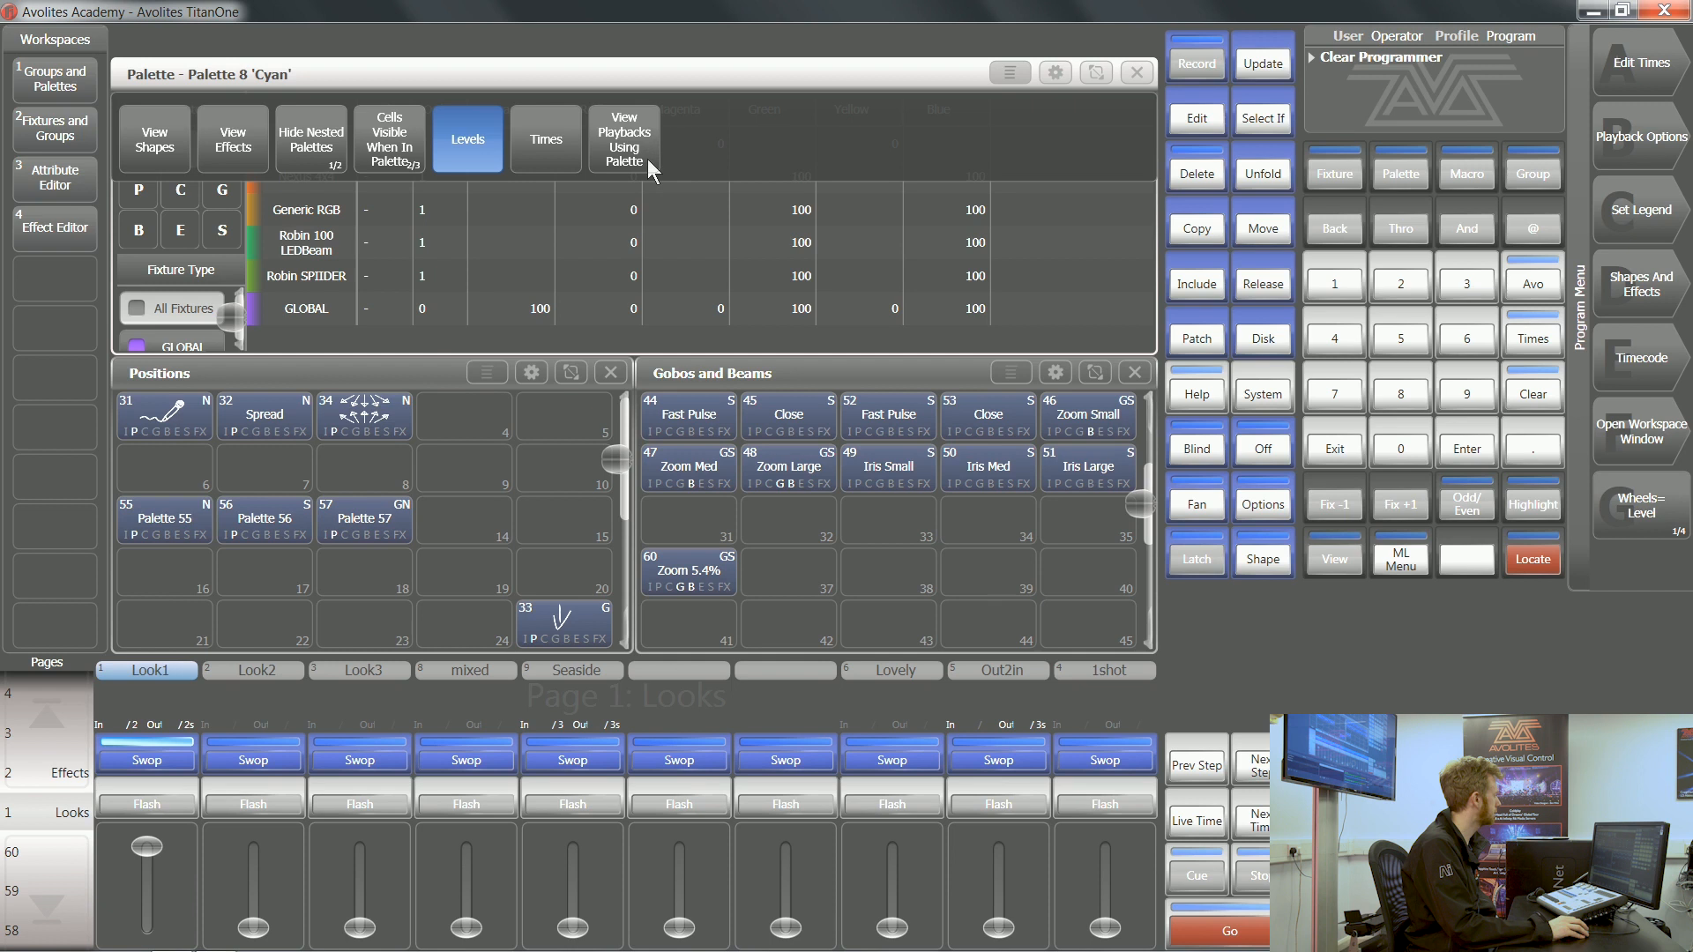
Step: List playbacks using the Cyan palette, then fire Look1 and Look2 from the list
left_click(624, 139)
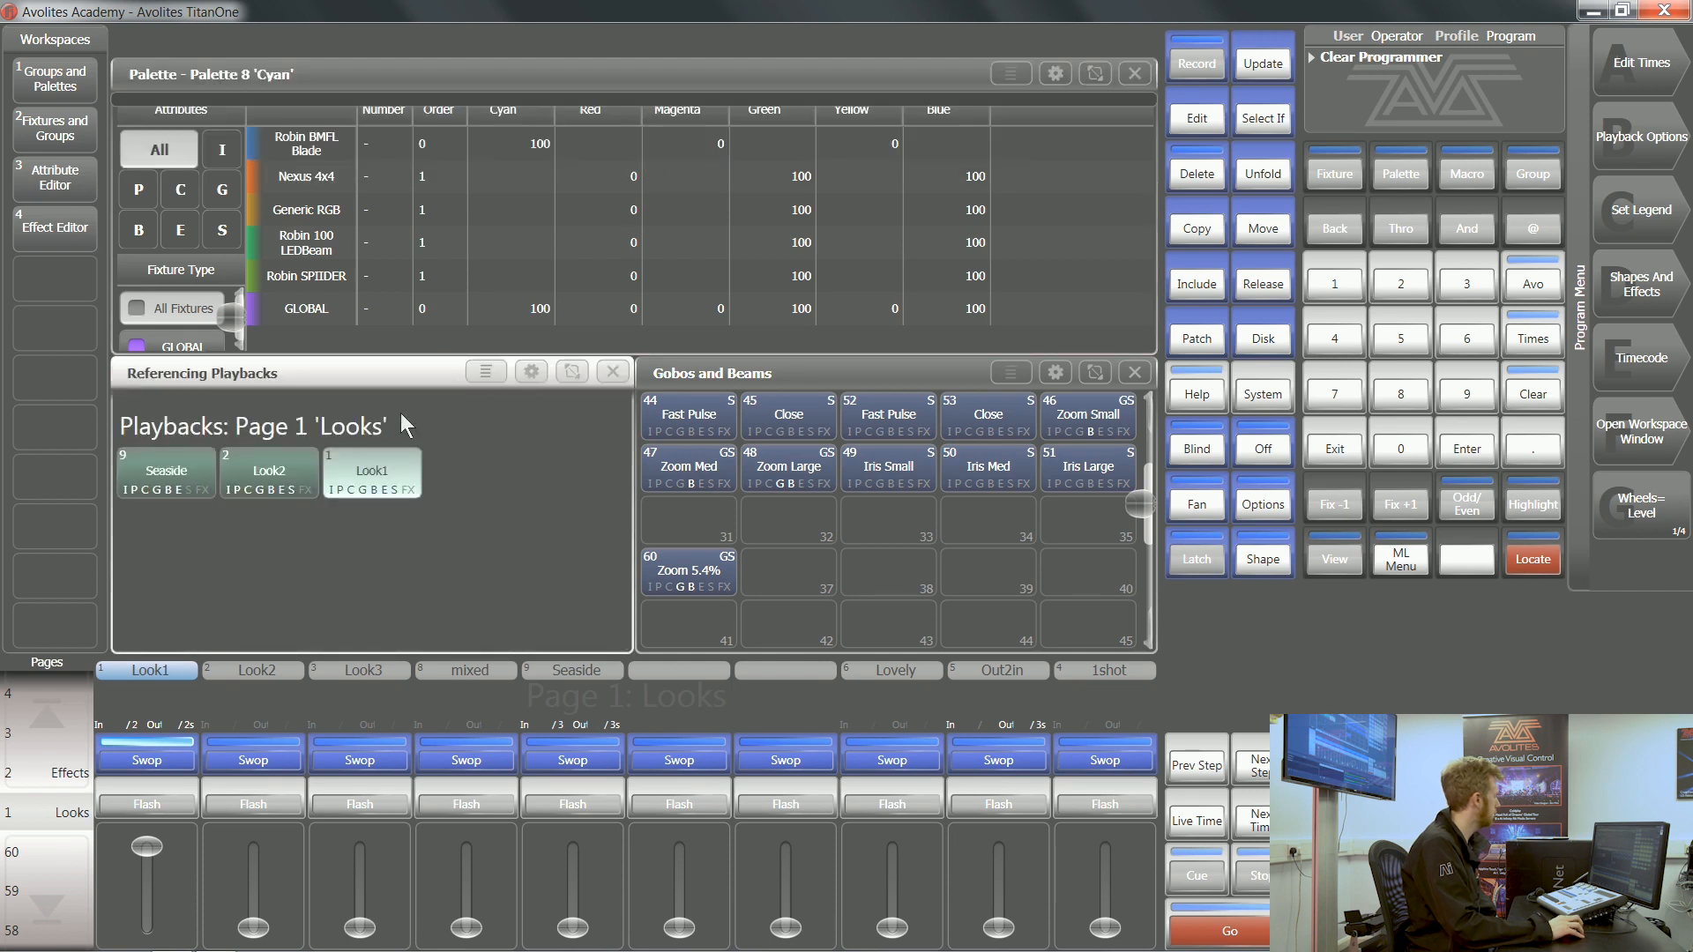
mouse_move(216, 513)
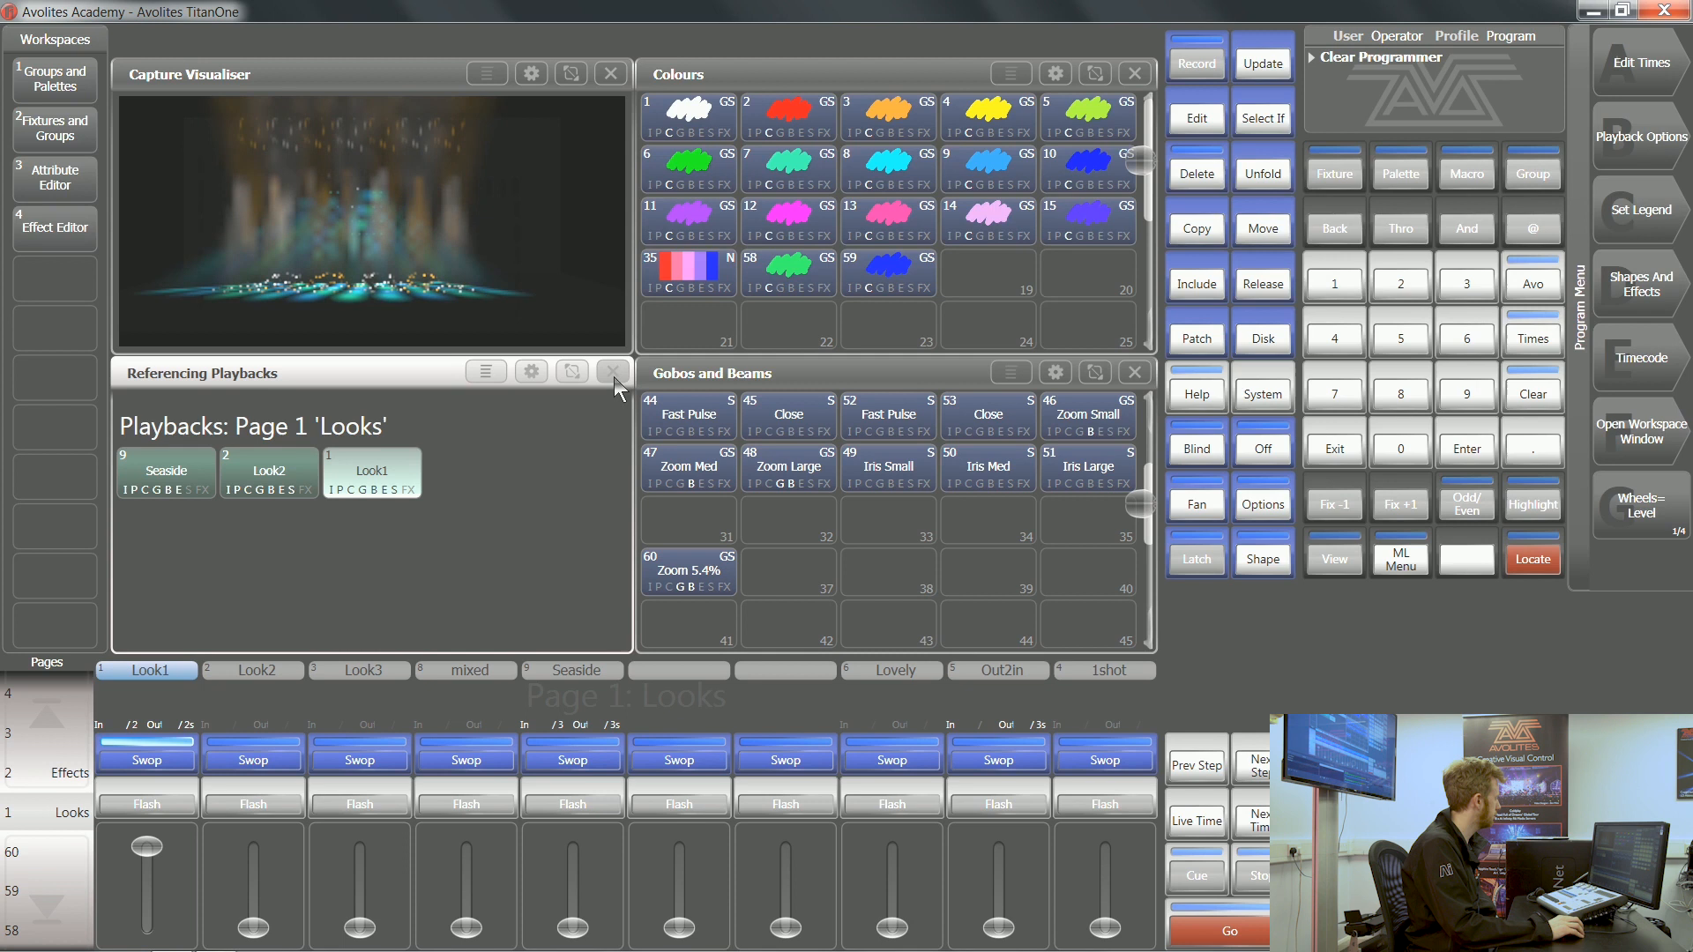
left_click(371, 472)
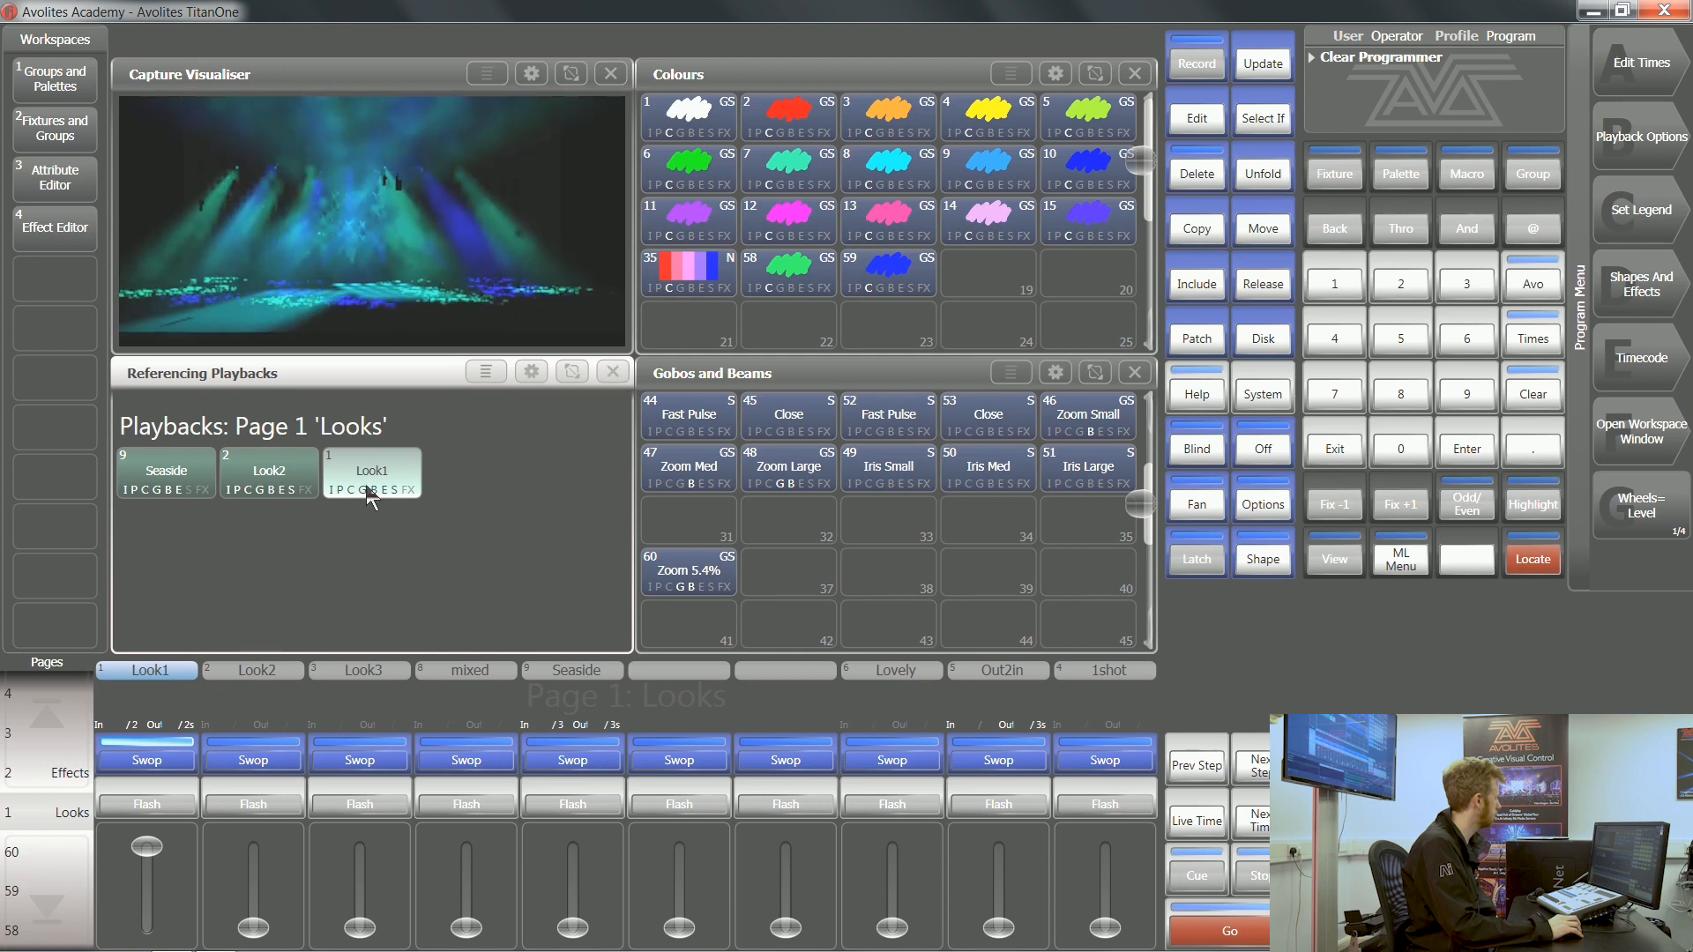
left_click(269, 472)
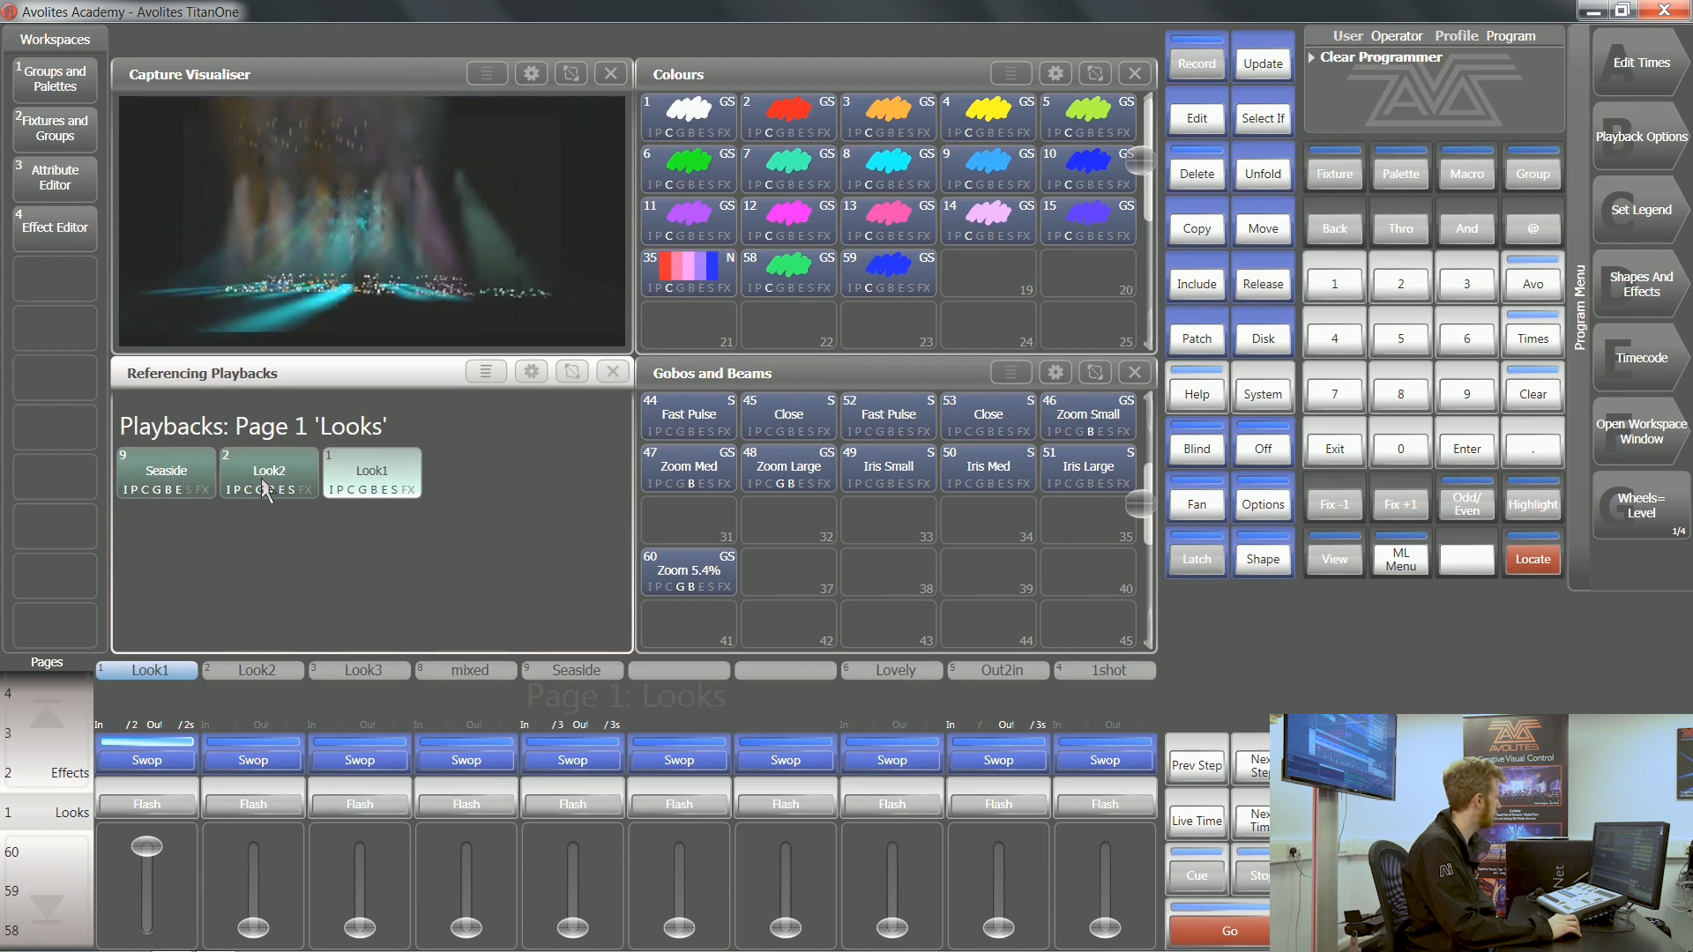